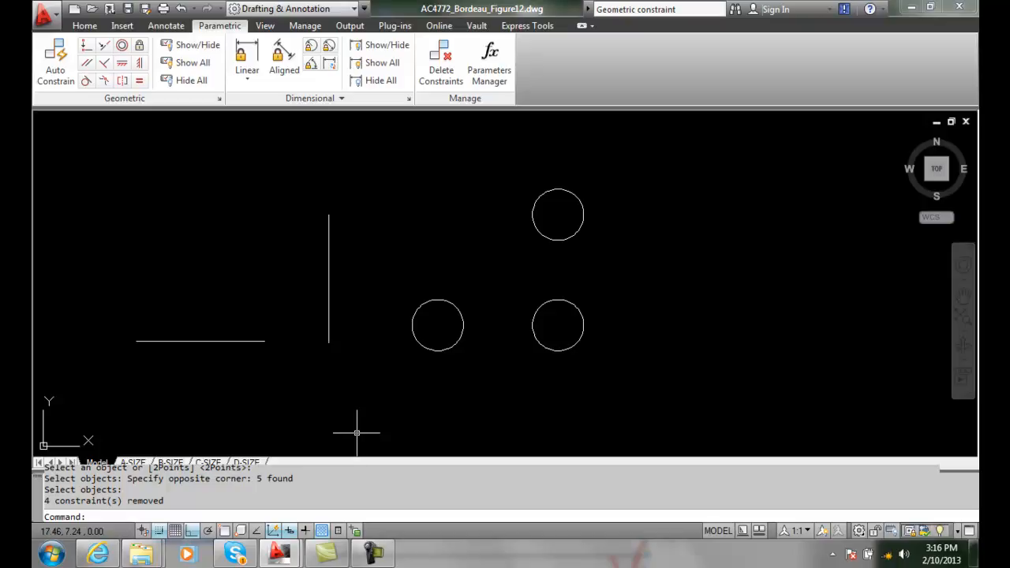
{"action": "mouse_move", "coordinate": [219, 25]}
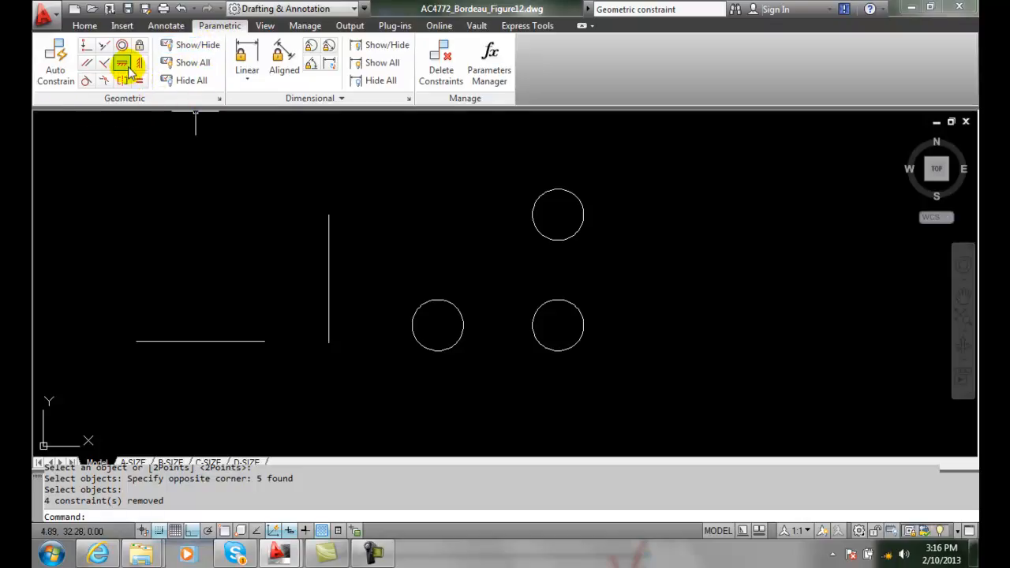
{"action": "mouse_move", "coordinate": [123, 64]}
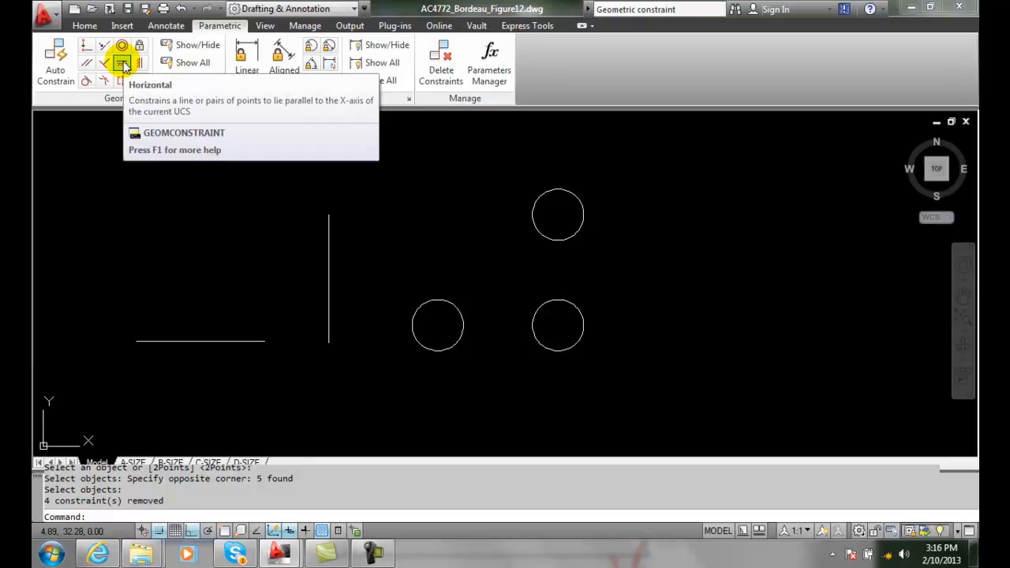
Apply a Horizontal geometric constraint to the lower straight line
{"action": "left_click", "coordinate": [123, 63]}
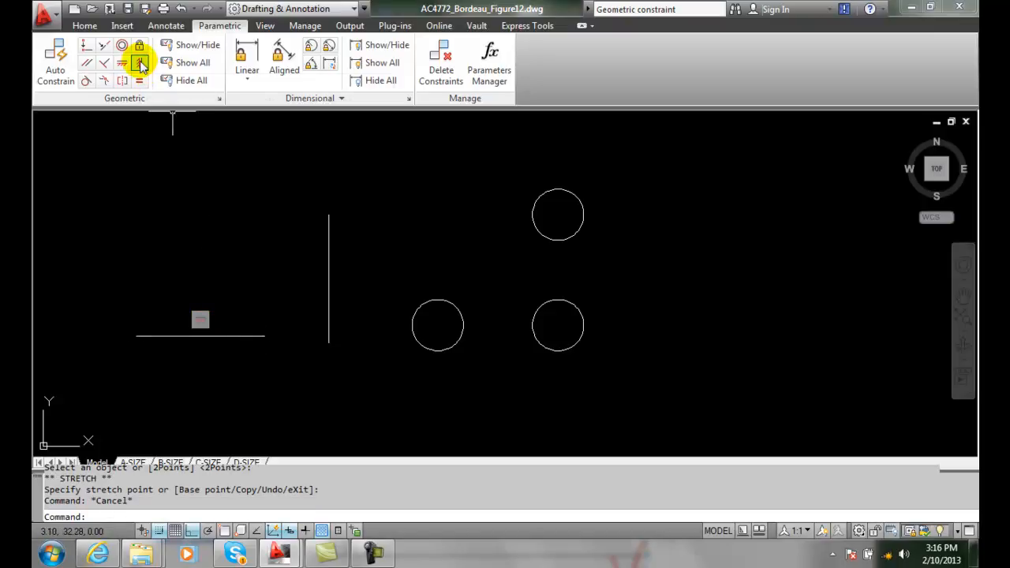
Apply a Vertical geometric constraint to the upright line
{"action": "left_click", "coordinate": [138, 63]}
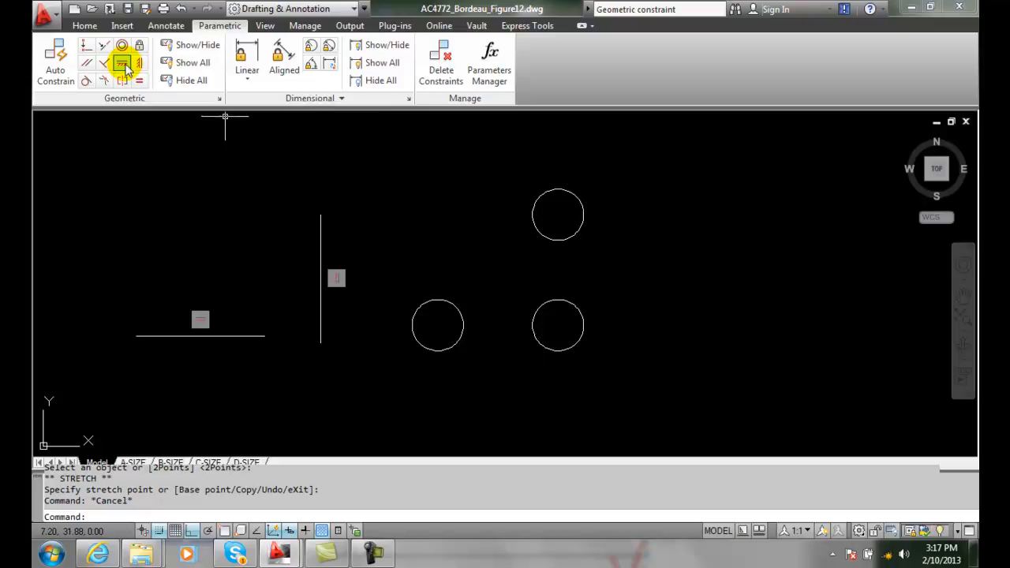
Horizontally constrain the two lower circles through their centres using the 2Points option
{"action": "left_click", "coordinate": [121, 63]}
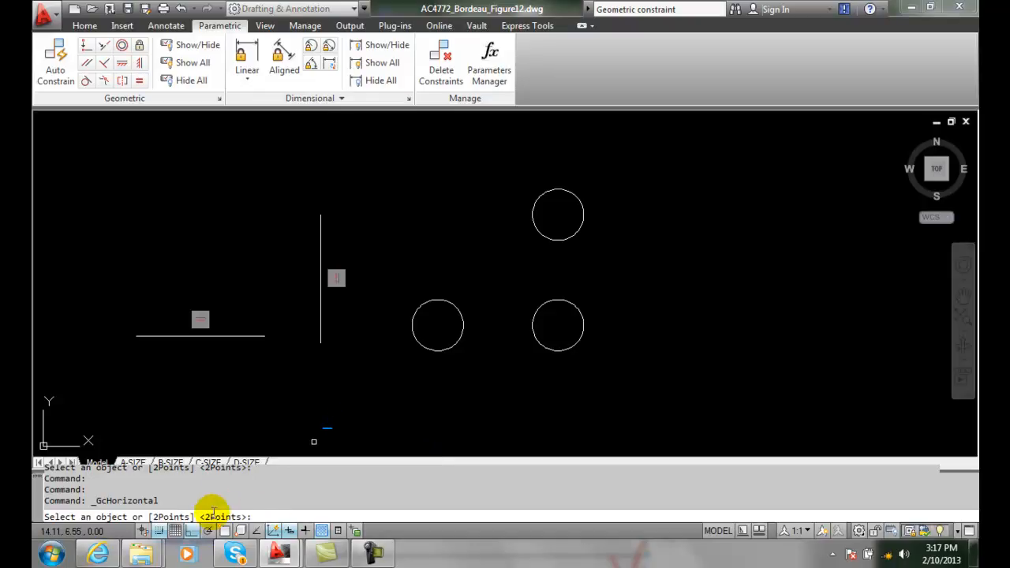
{"action": "mouse_move", "coordinate": [363, 385]}
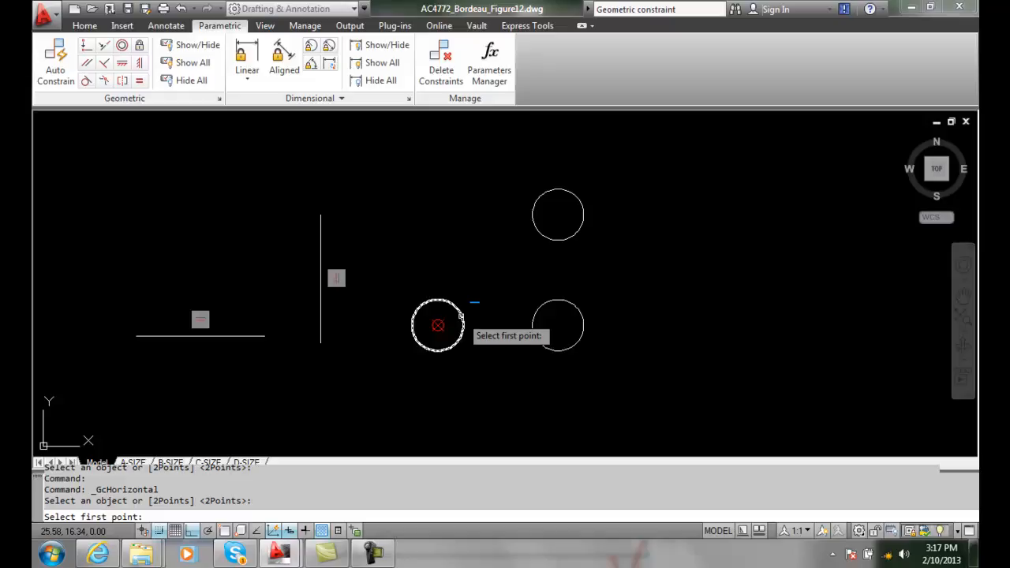
{"action": "left_click", "coordinate": [461, 315]}
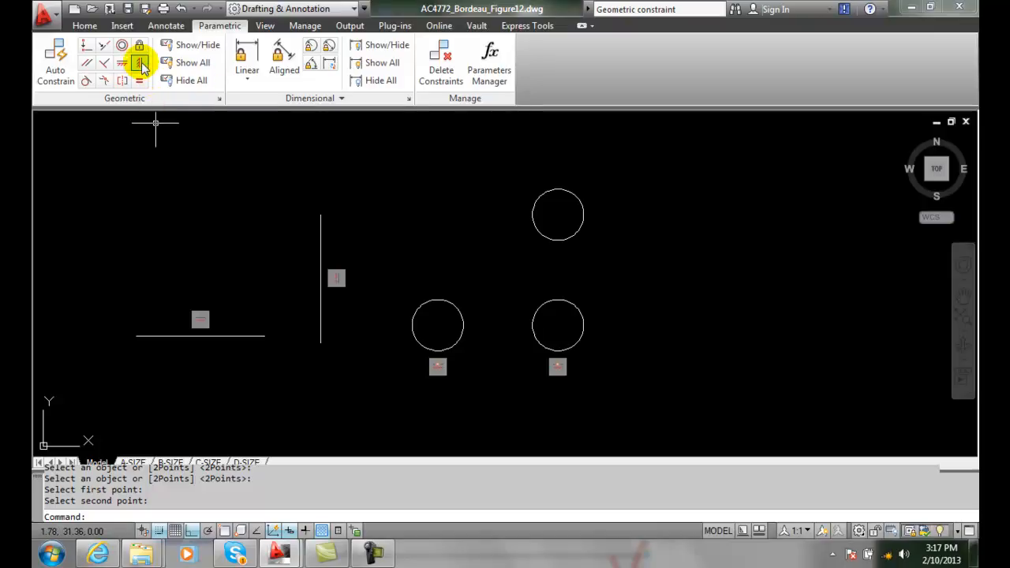
Vertically constrain the top circle's centre to the lower right circle's centre with 2Points
{"action": "left_click", "coordinate": [140, 63]}
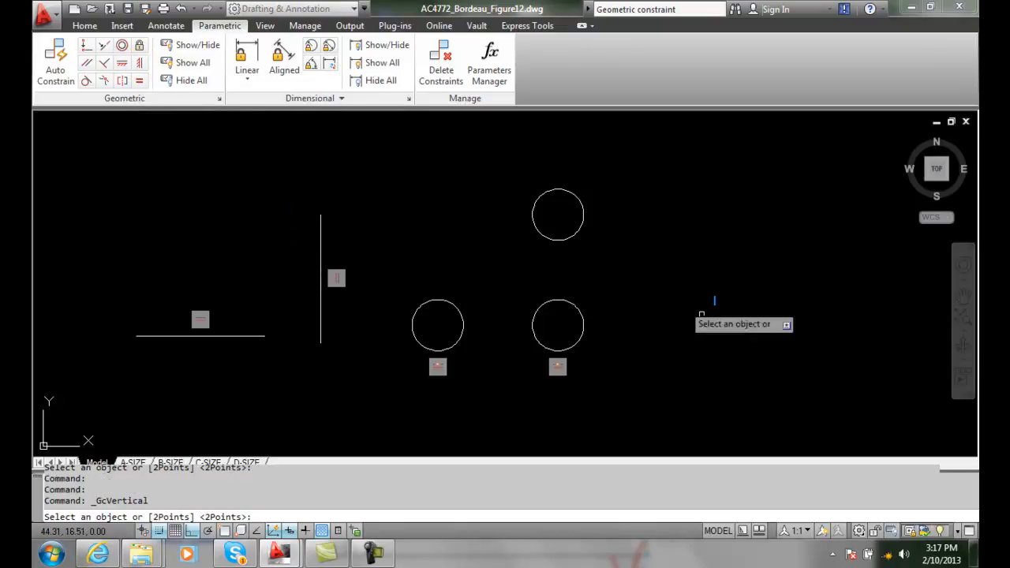
{"action": "mouse_move", "coordinate": [510, 388]}
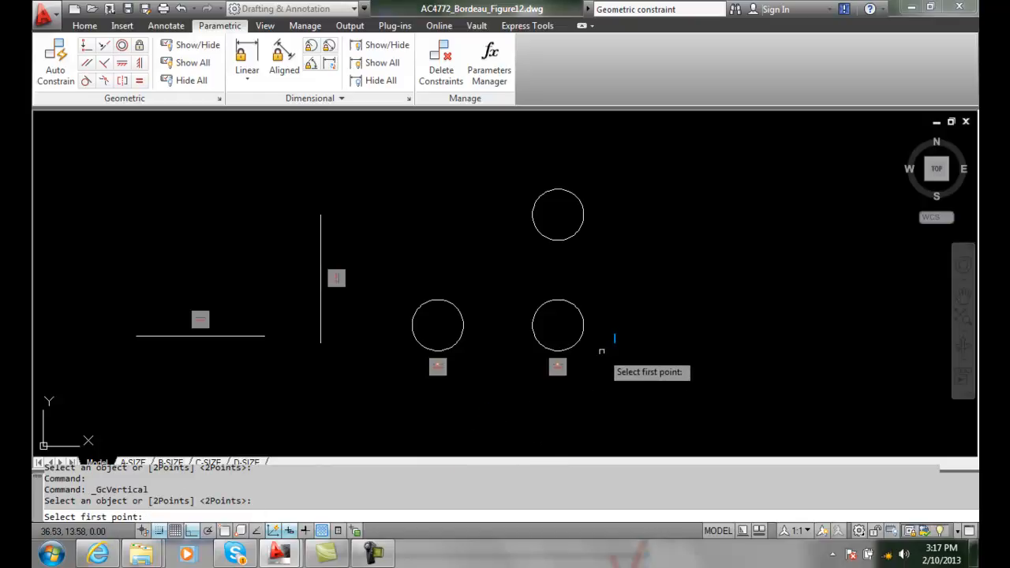
{"action": "left_click", "coordinate": [559, 325]}
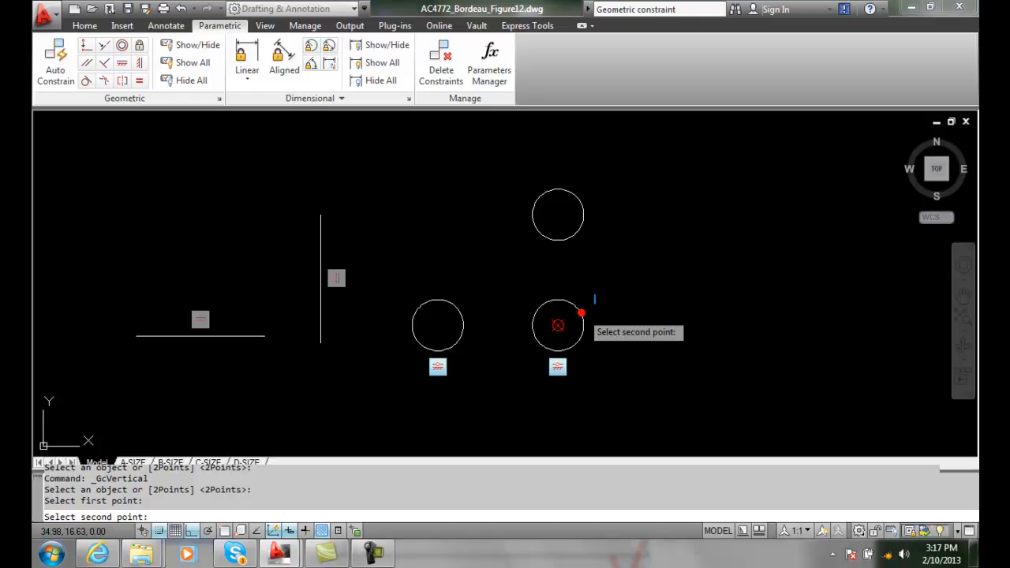
{"action": "left_click", "coordinate": [581, 205]}
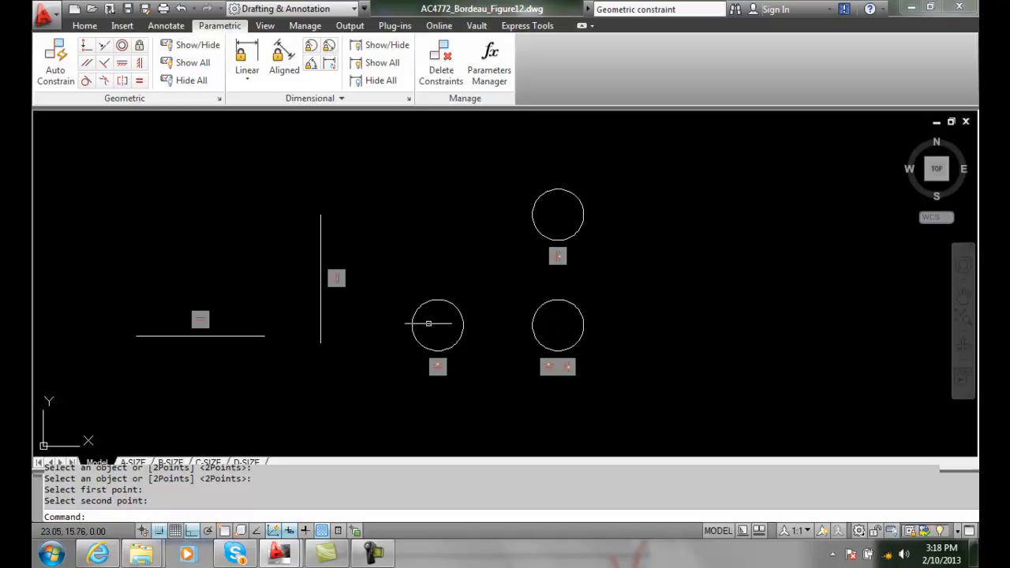
Move a constrained circle to a new position so its linked circles follow, keeping alignments
{"action": "left_click", "coordinate": [85, 25]}
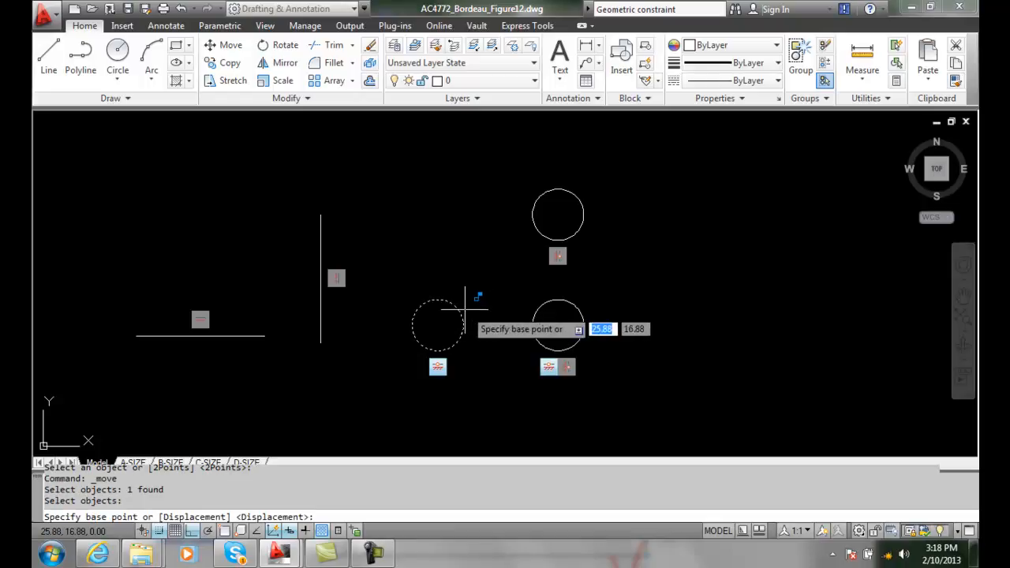
{"action": "left_click", "coordinate": [471, 360]}
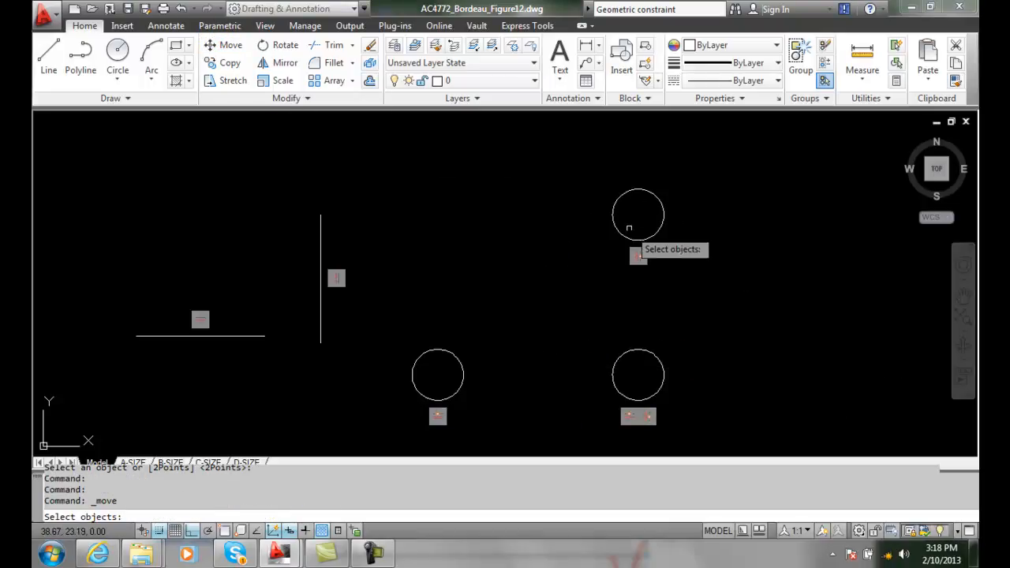
{"action": "left_click", "coordinate": [638, 214]}
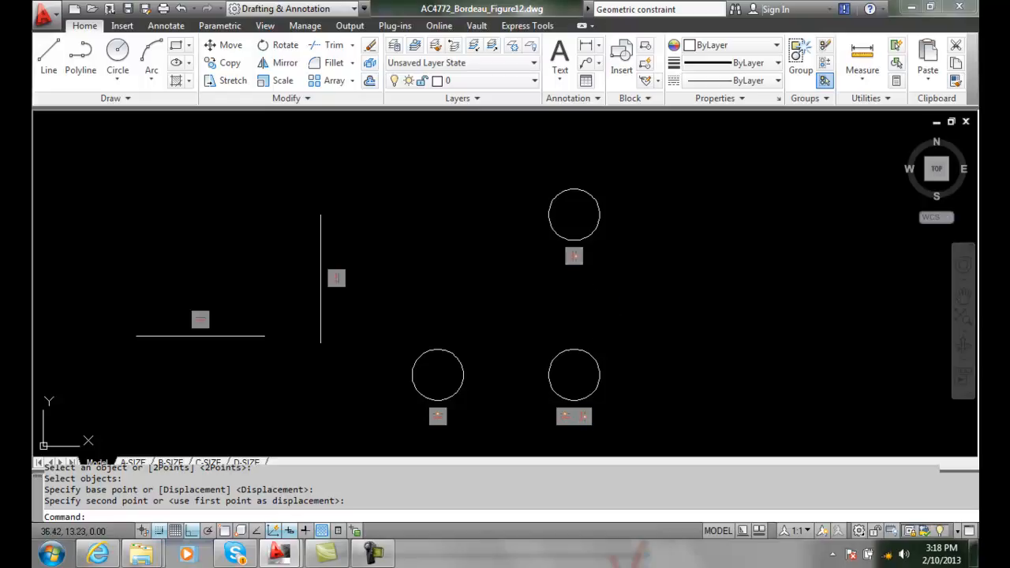
{"action": "mouse_move", "coordinate": [465, 376]}
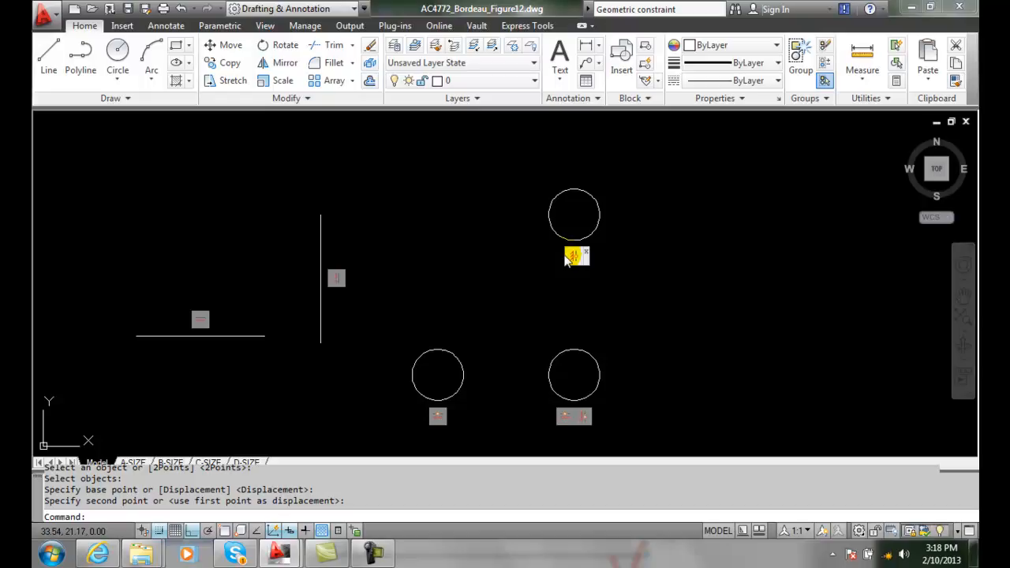
{"action": "mouse_move", "coordinate": [544, 268]}
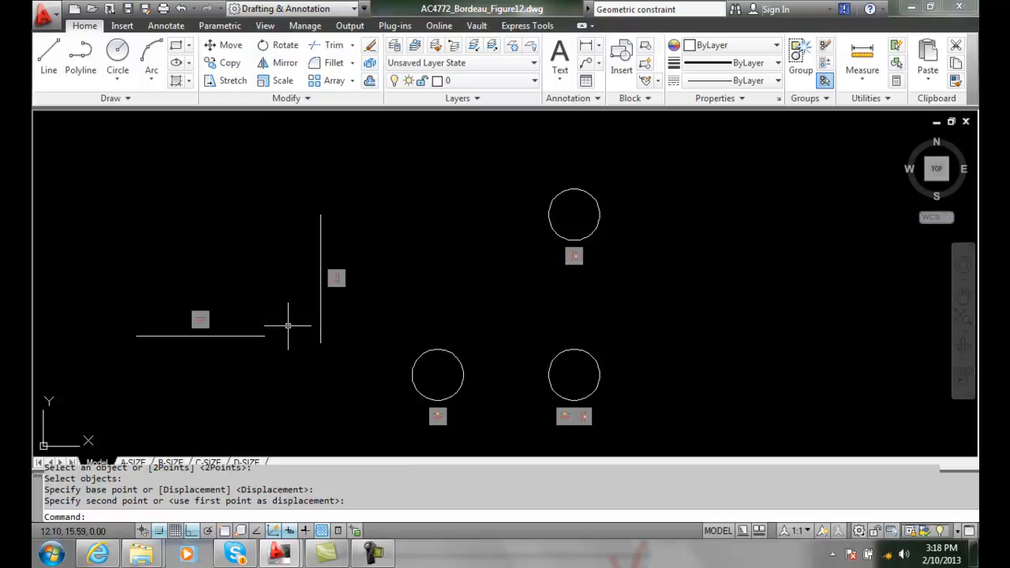
{"action": "mouse_move", "coordinate": [284, 374]}
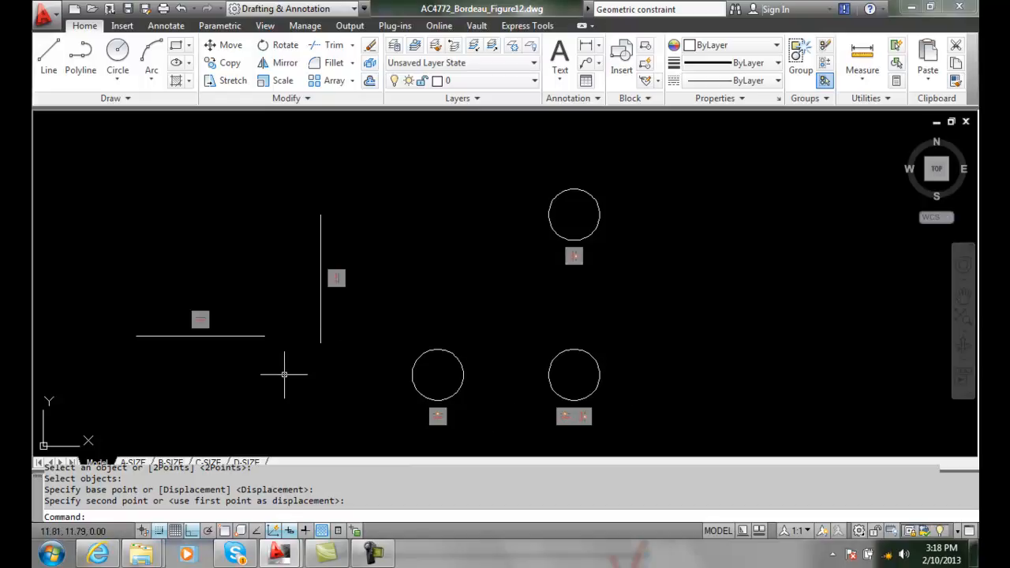